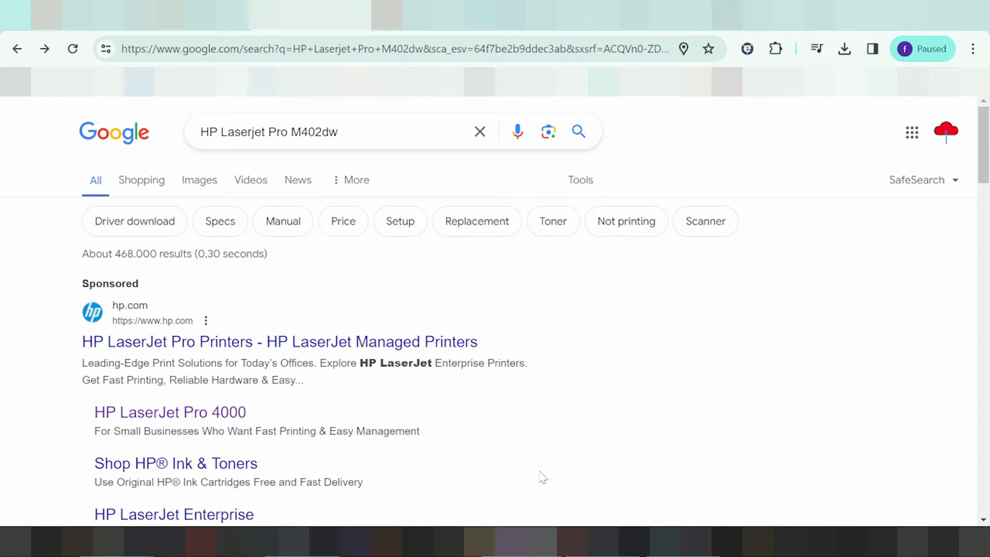
mouse_move(345, 157)
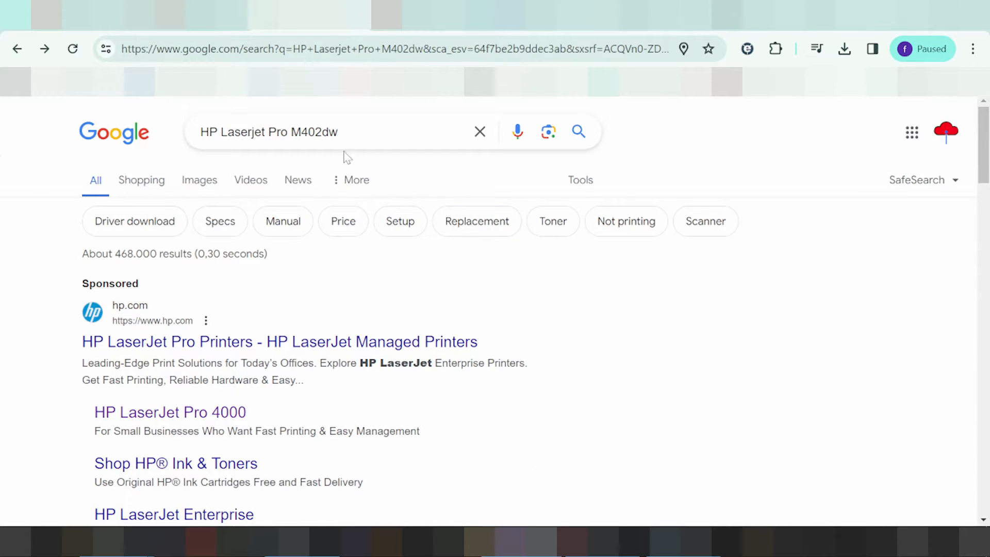
- Search Google for 'HP Laserjet Pro M402dw driver download' and review the results led by HP's support page
text(driver download)
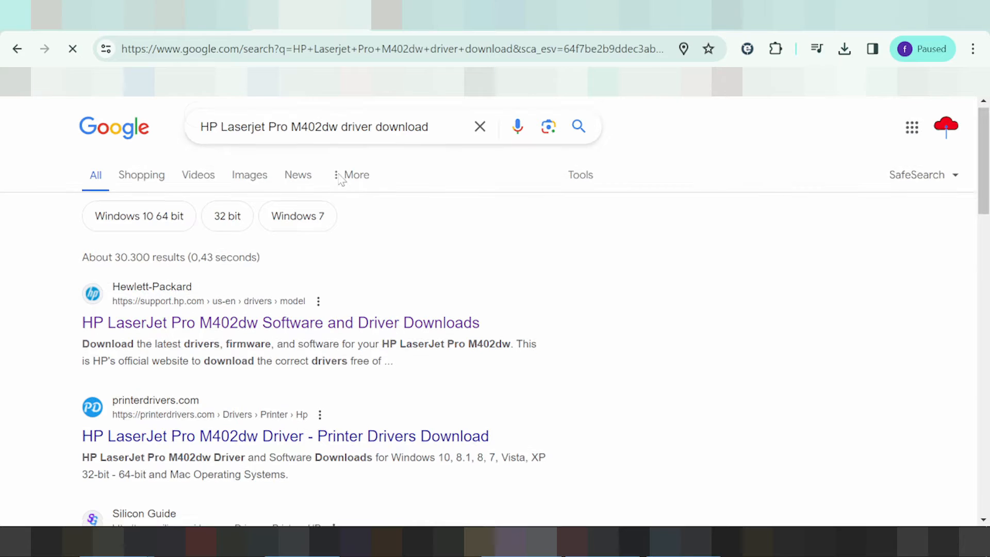
scroll(down, 3)
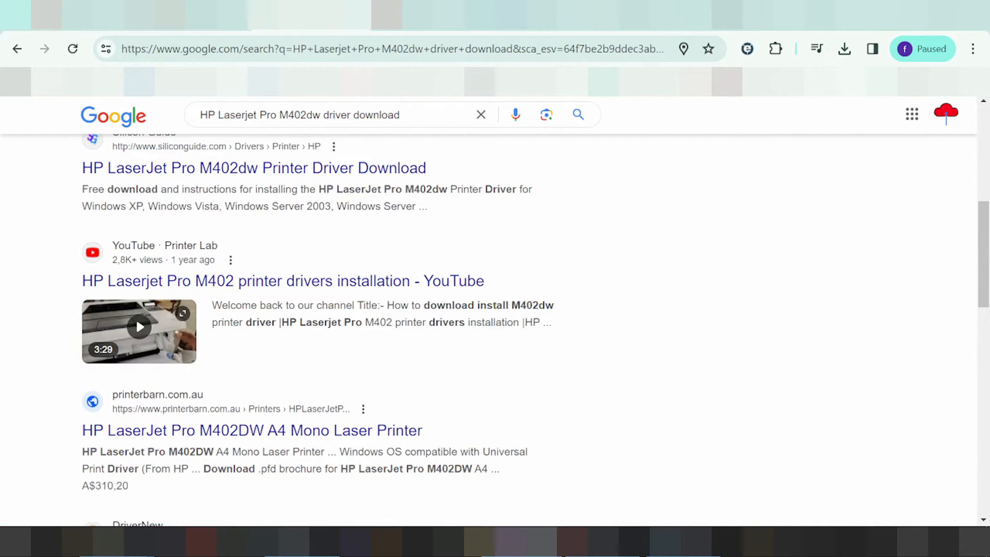
scroll(up, 3)
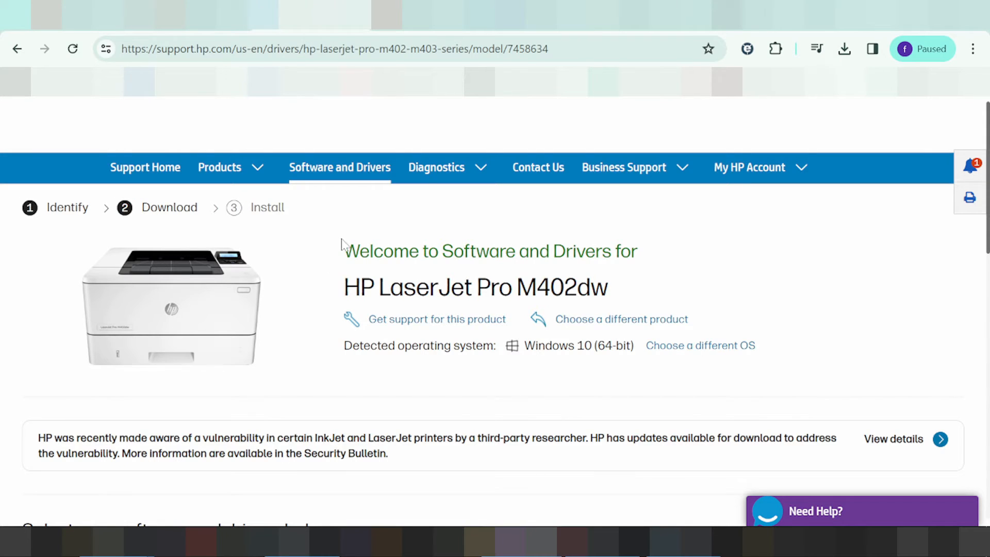
- Review the M402dw Full Solution driver details: version, Windows 10 (64-bit), release date and file name
scroll(down, 3)
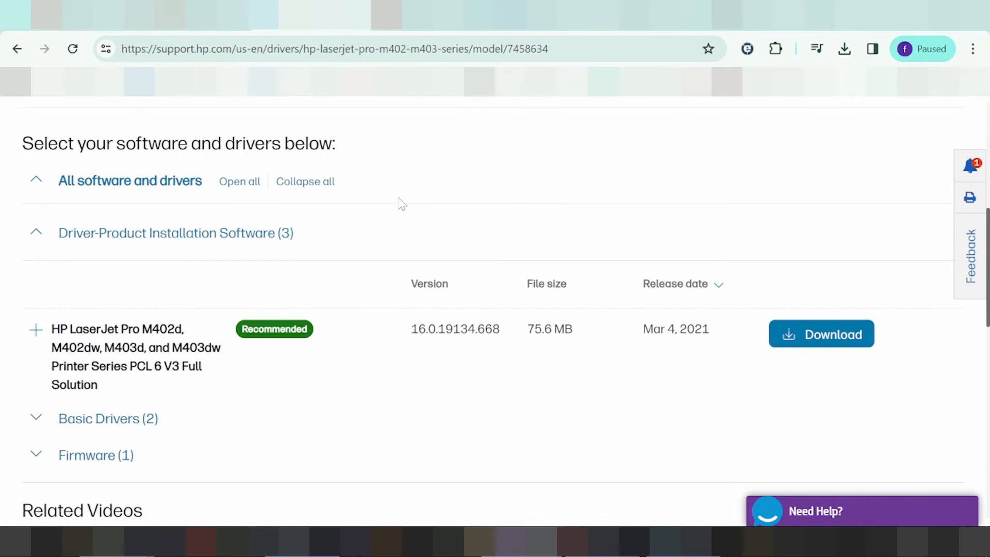
mouse_move(130, 182)
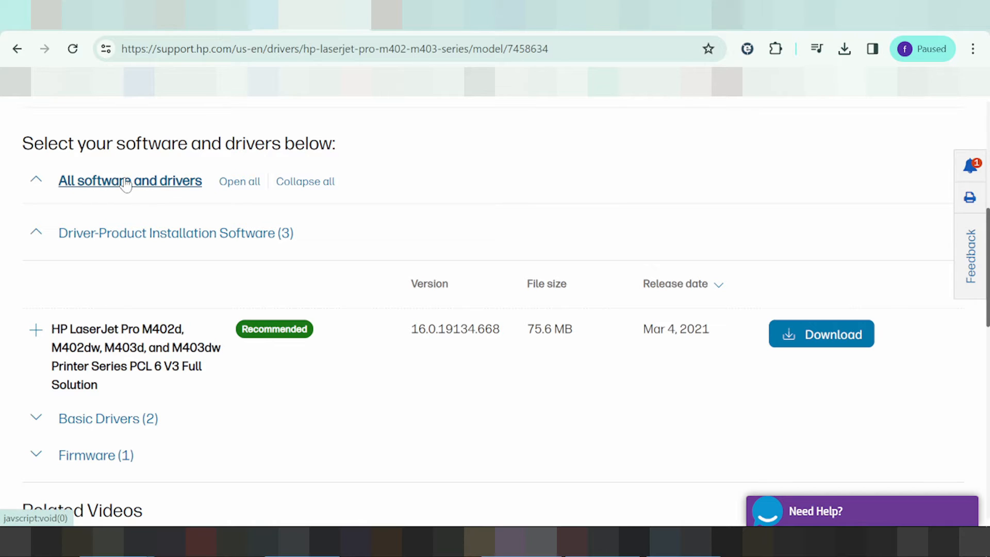
mouse_move(256, 259)
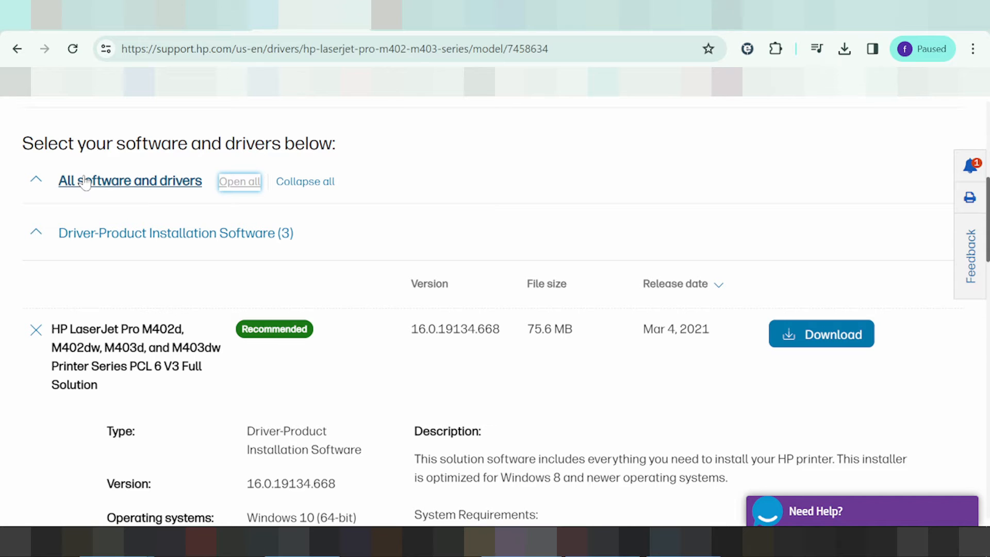
scroll(down, 3)
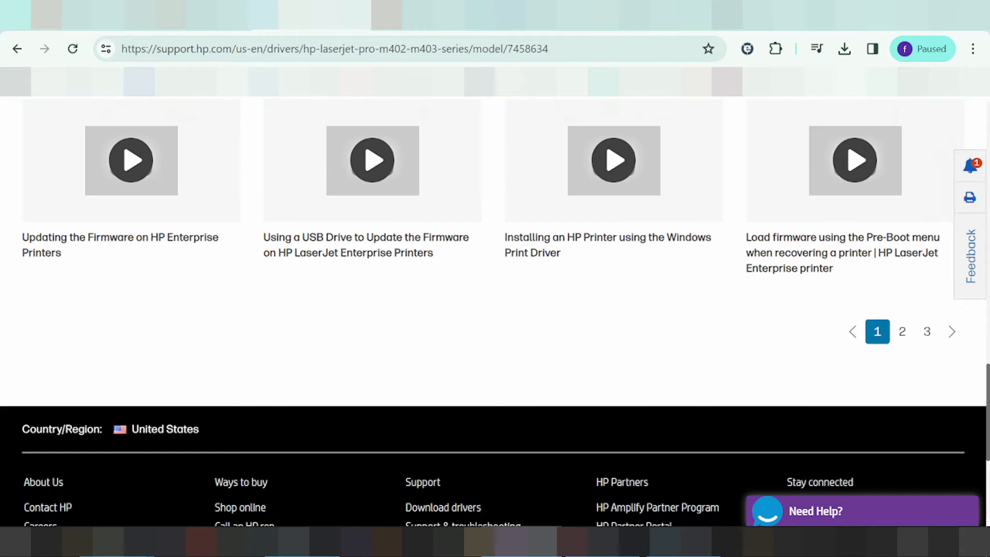
scroll(down, 3)
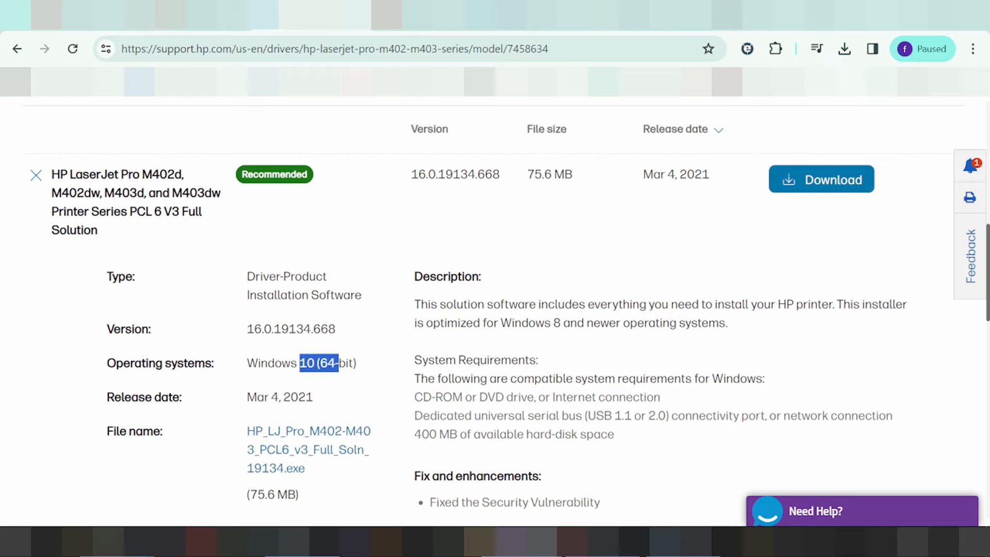
mouse_move(174, 411)
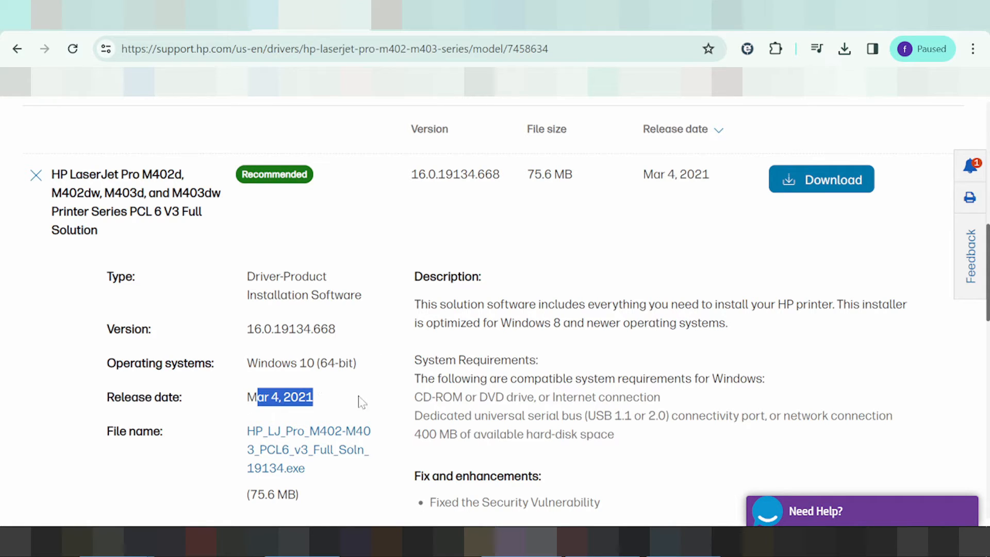
scroll(up, 3)
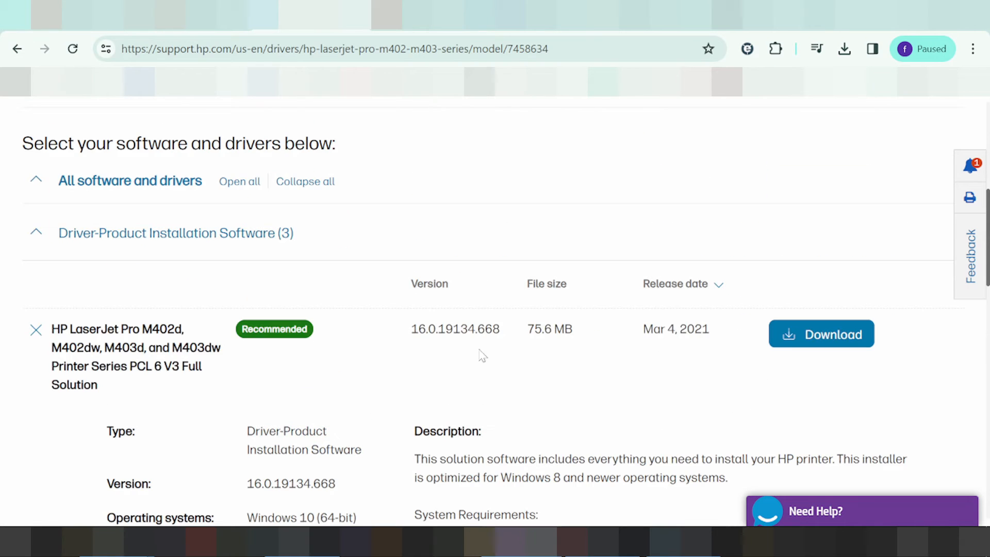
- Start the Full Solution driver download, then return to the printer's driver listing via 'Download more Drivers'
click(821, 333)
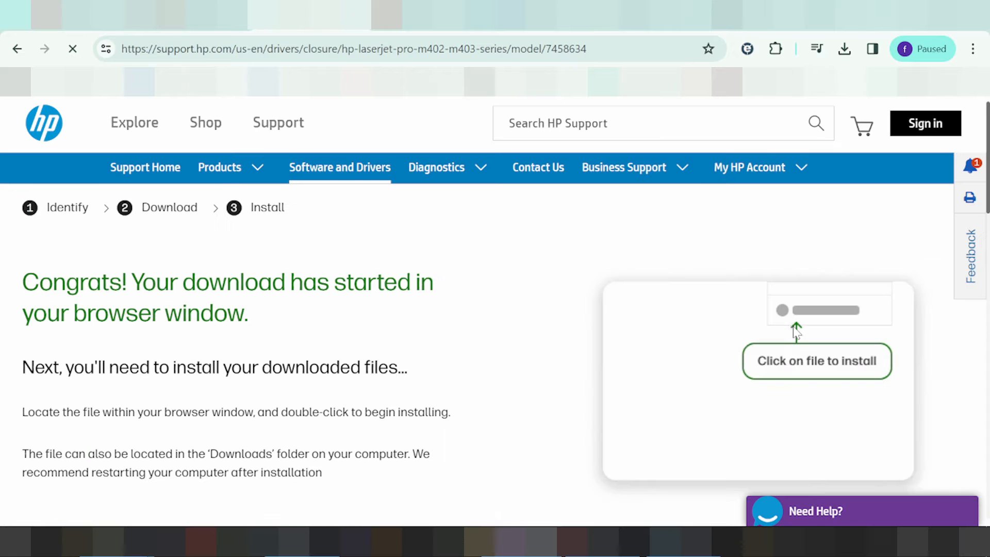
scroll(down, 3)
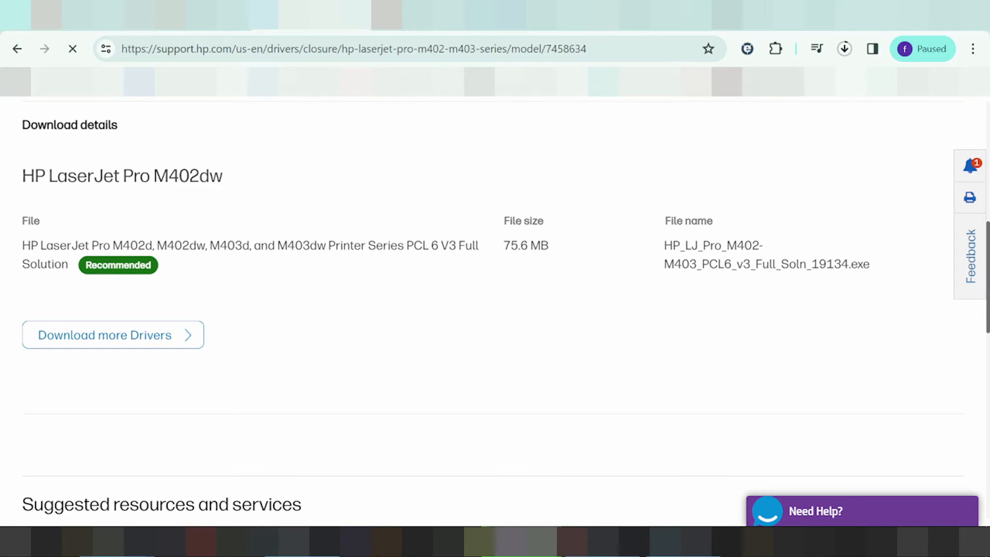
mouse_move(183, 338)
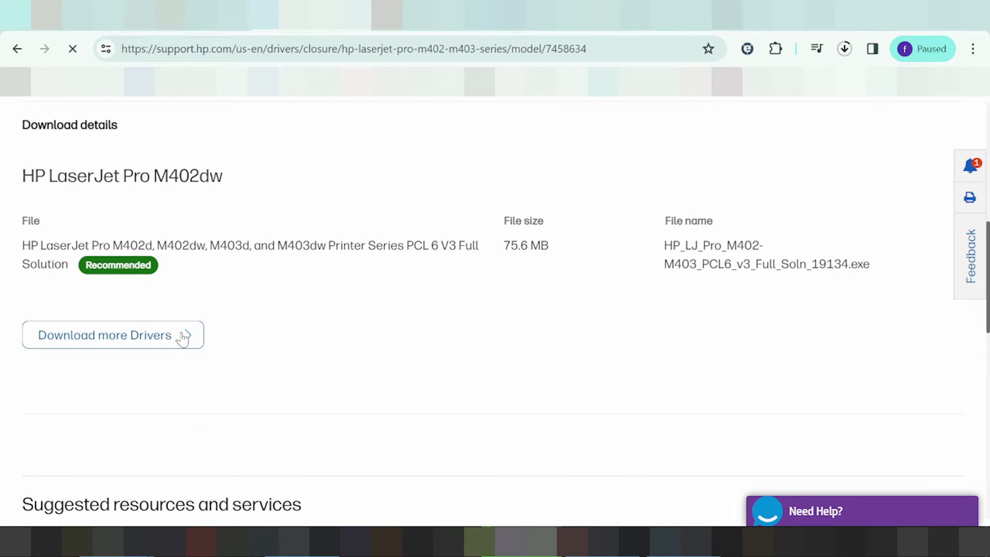
click(113, 334)
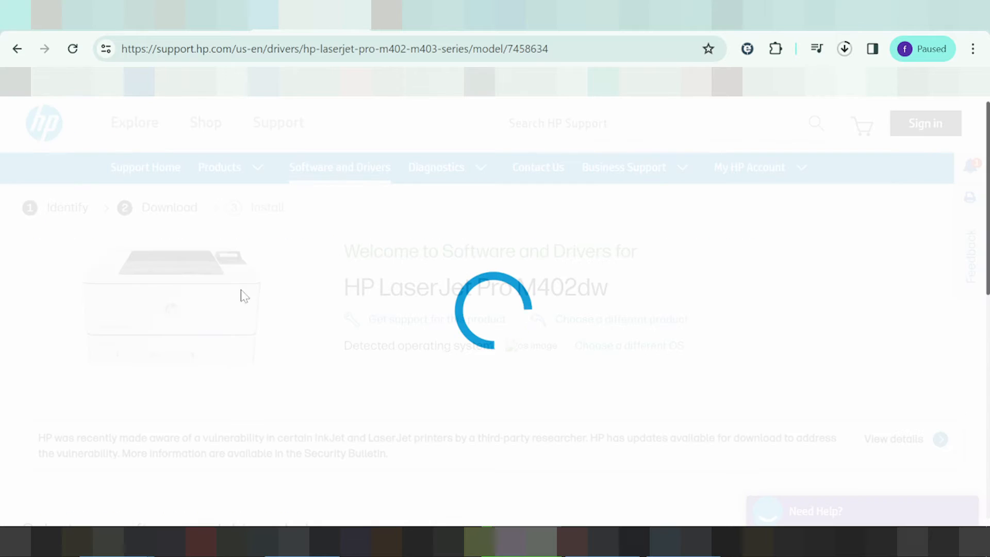
- Scroll the reloaded M402dw drivers page showing Windows 10 (64-bit) as the detected OS
scroll(down, 3)
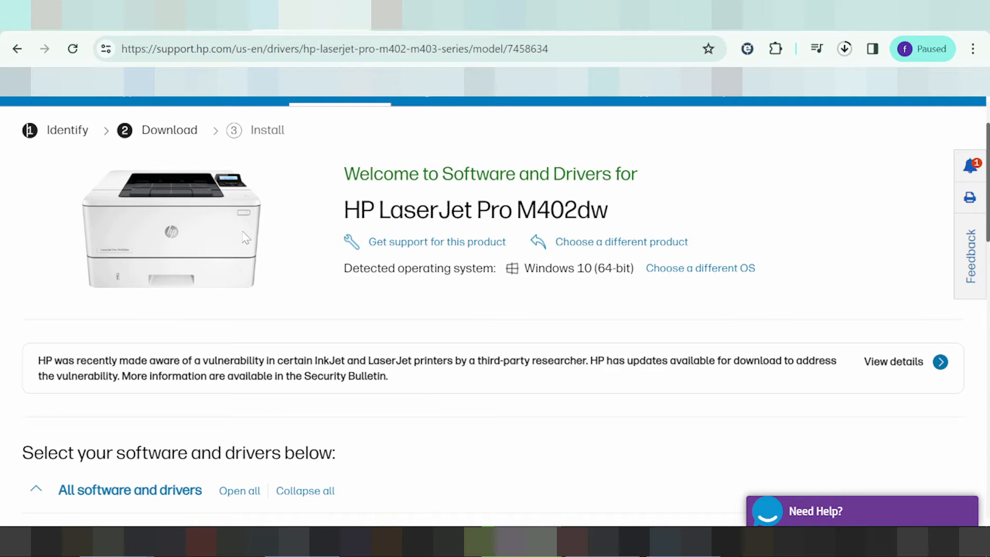
mouse_move(248, 221)
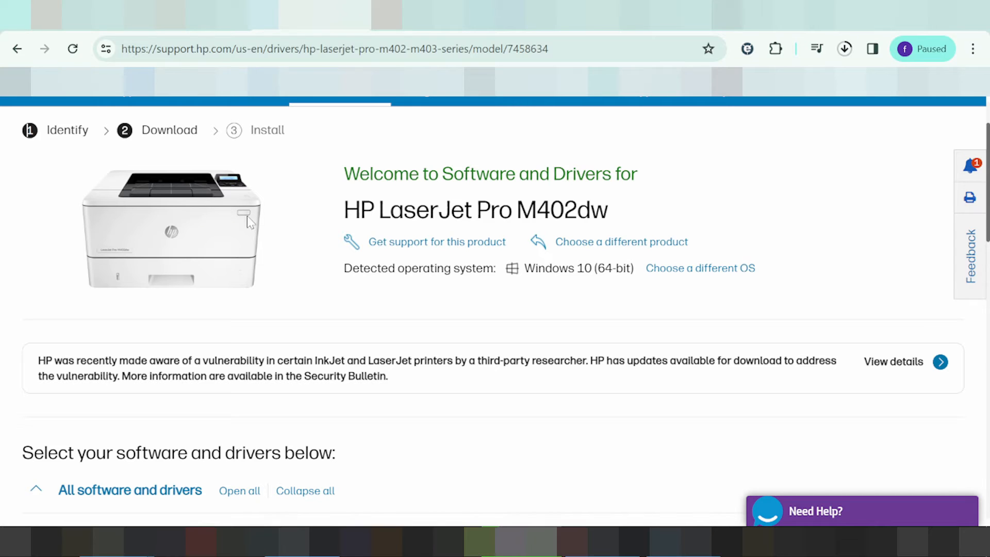
mouse_move(245, 215)
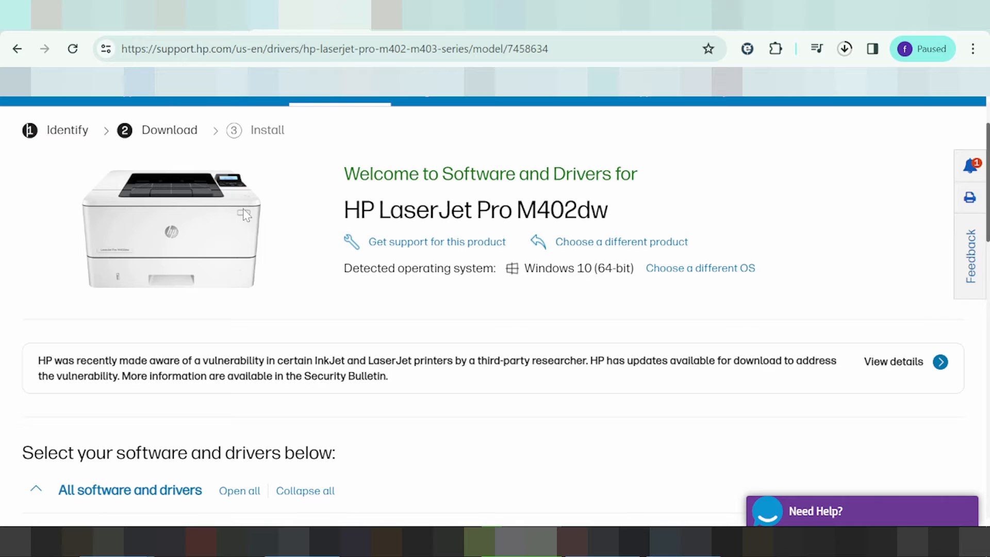
mouse_move(249, 222)
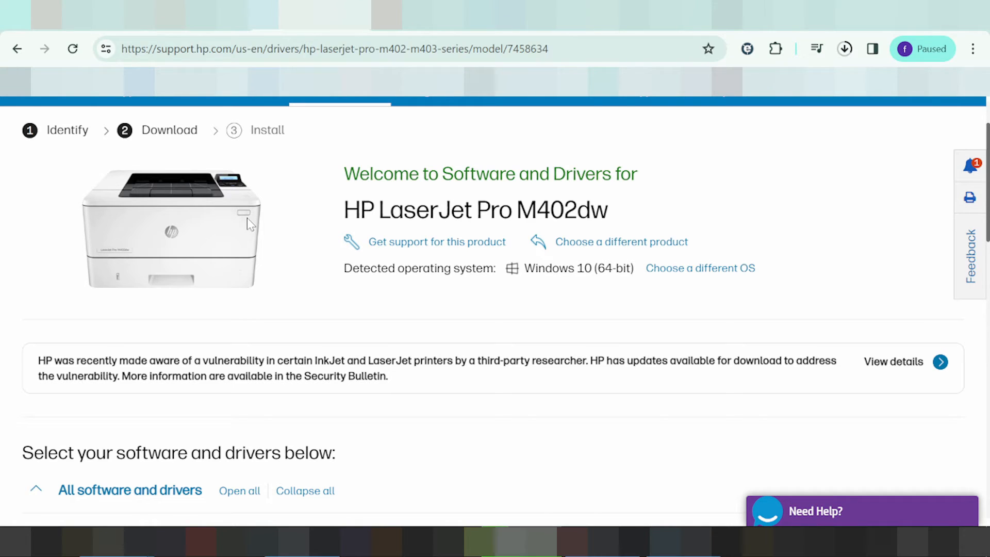
mouse_move(271, 237)
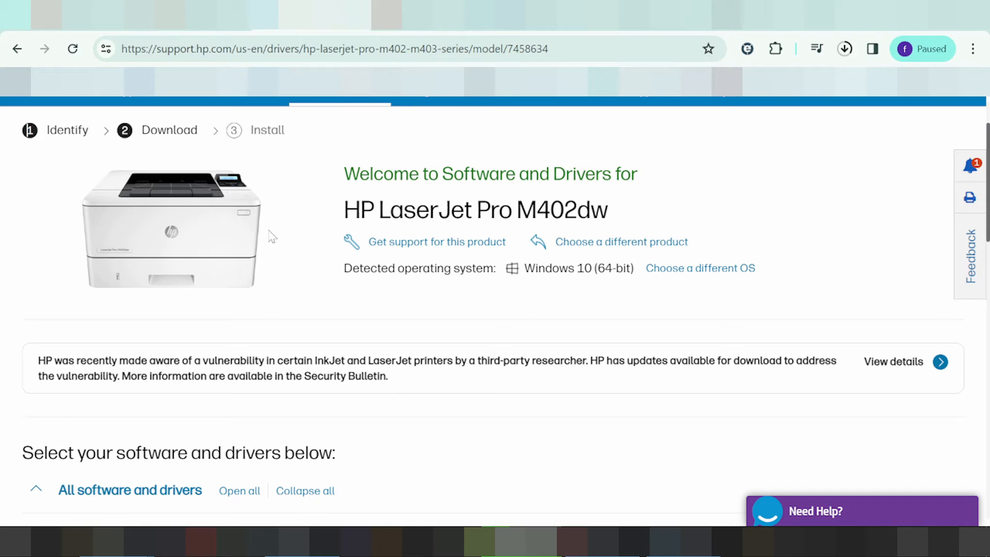
scroll(down, 3)
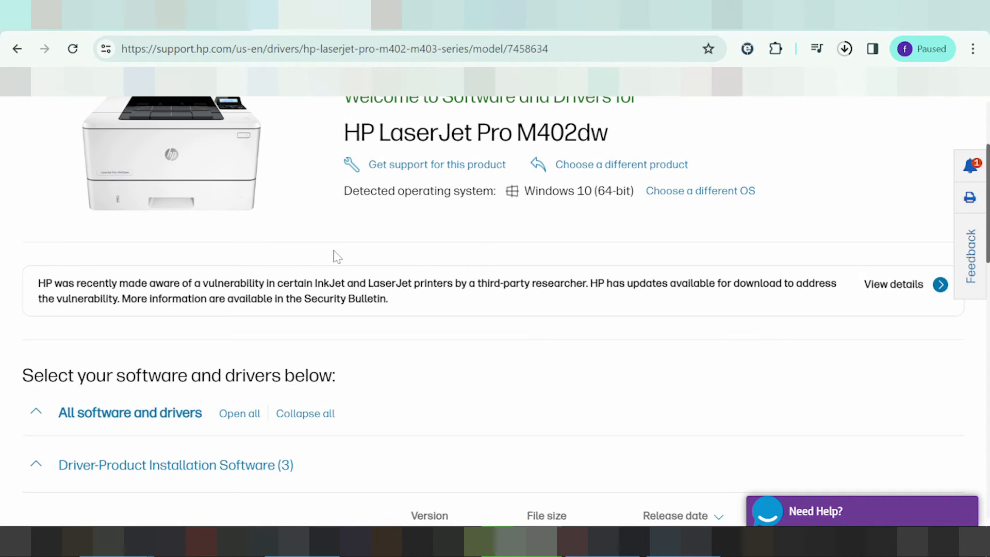
mouse_move(516, 248)
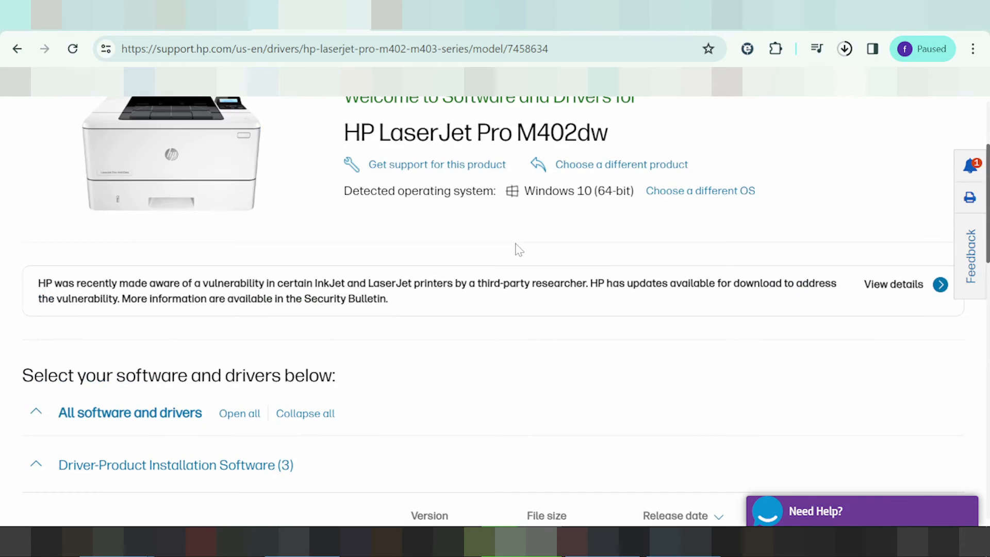
- In the preferred OS chooser, try SAP and Mac OS and view their version lists
click(699, 191)
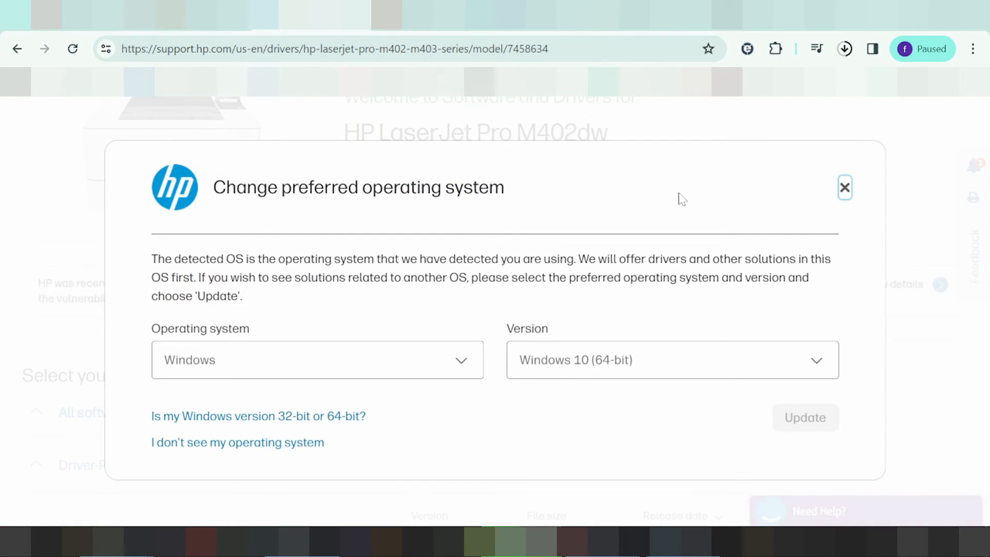
click(317, 359)
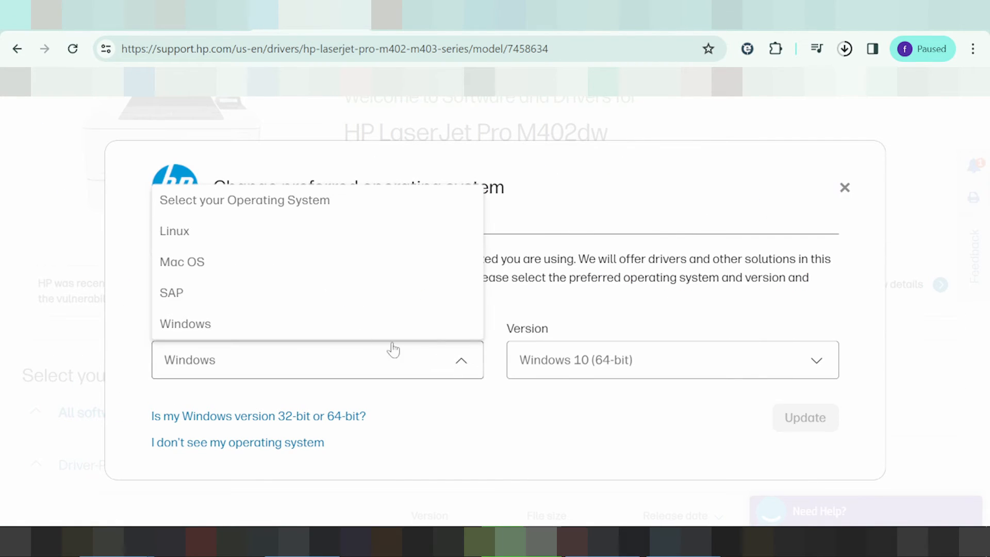
mouse_move(182, 261)
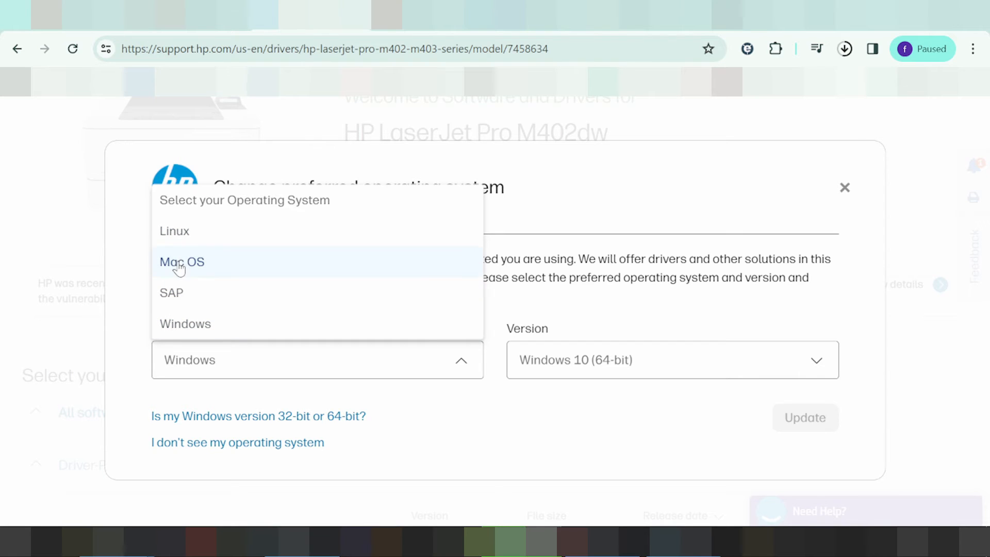
mouse_move(178, 237)
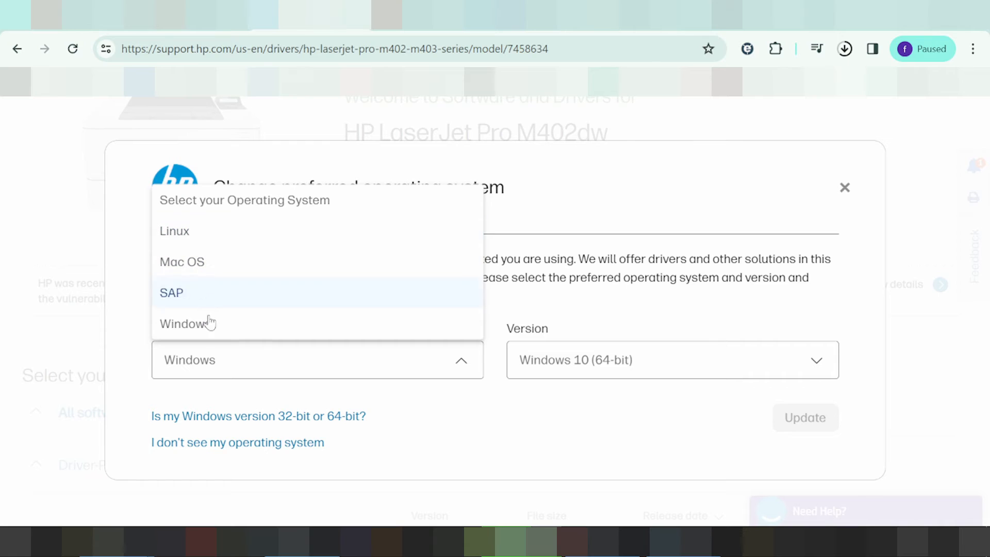
click(171, 292)
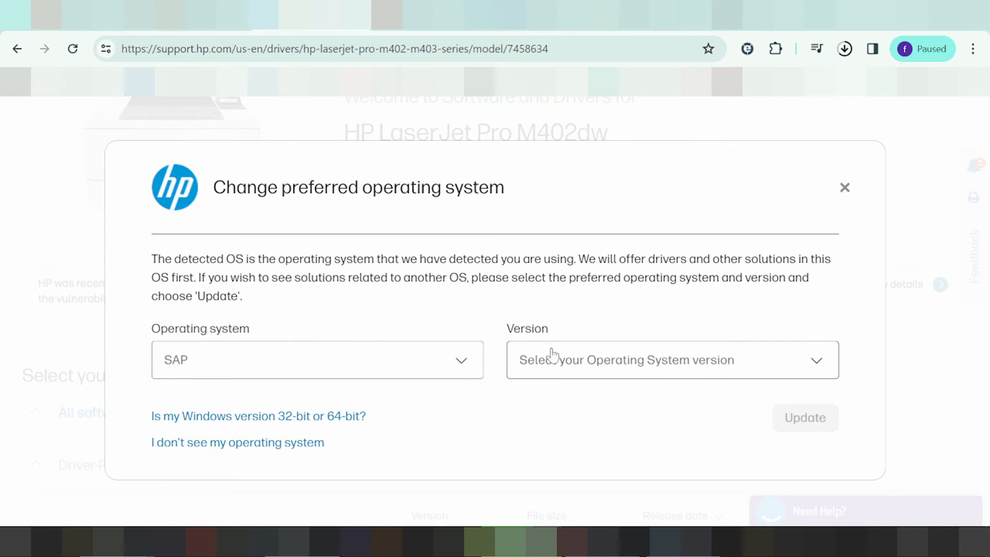
click(671, 360)
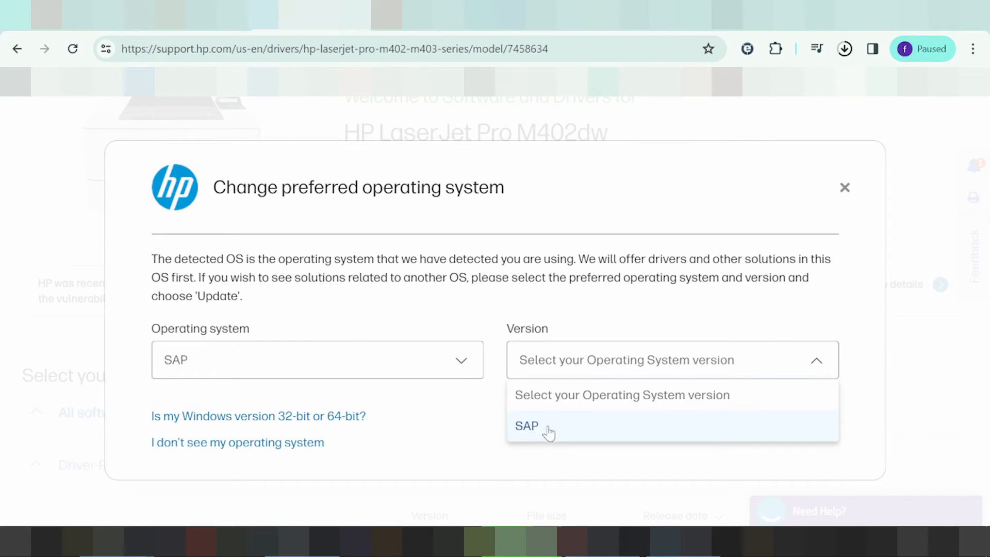
click(317, 360)
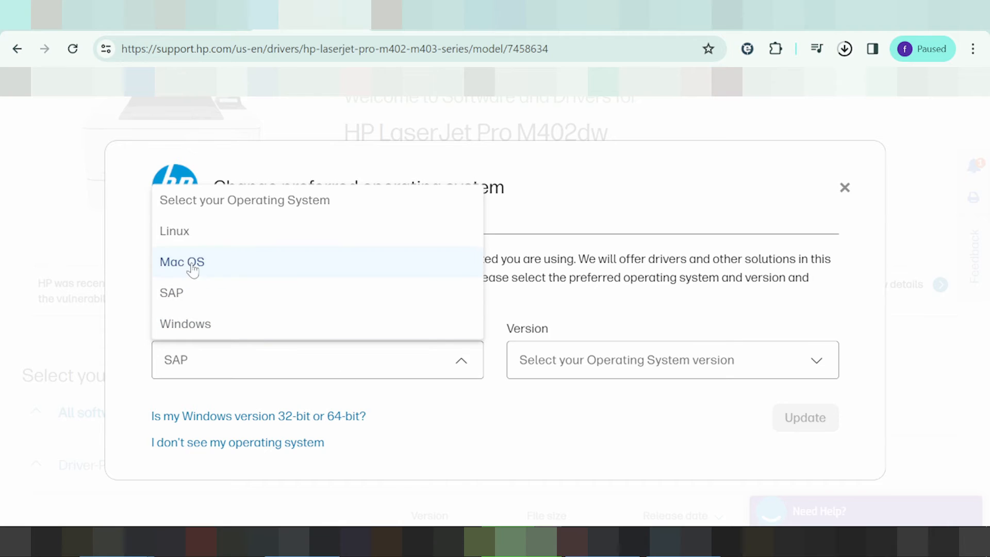
click(181, 261)
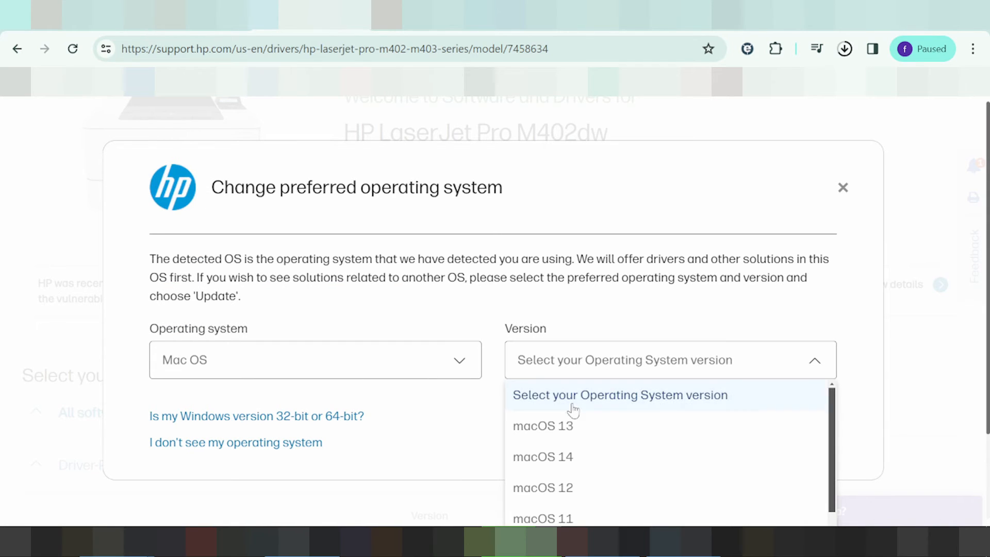
scroll(down, 3)
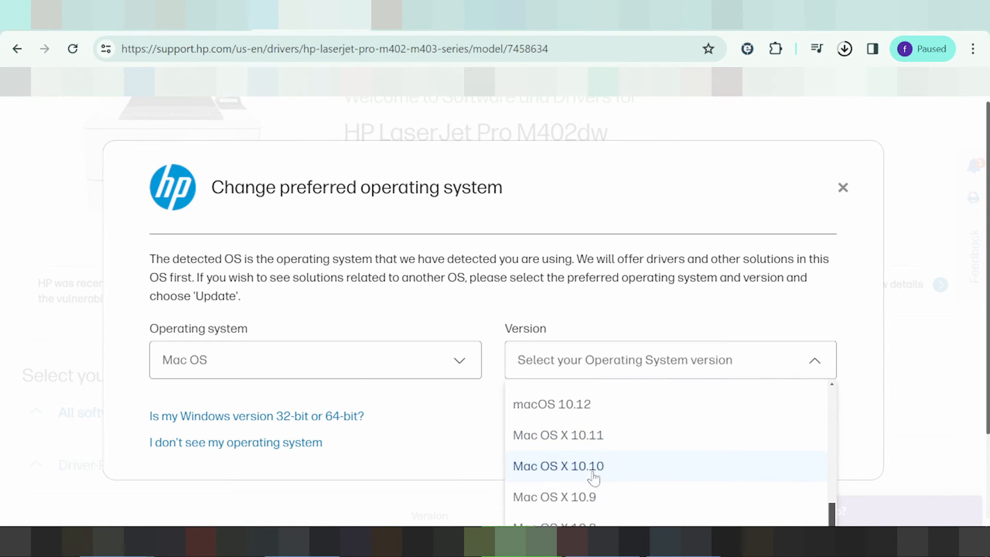
- Try Linux with its version, then choose Windows and browse its version list
click(316, 360)
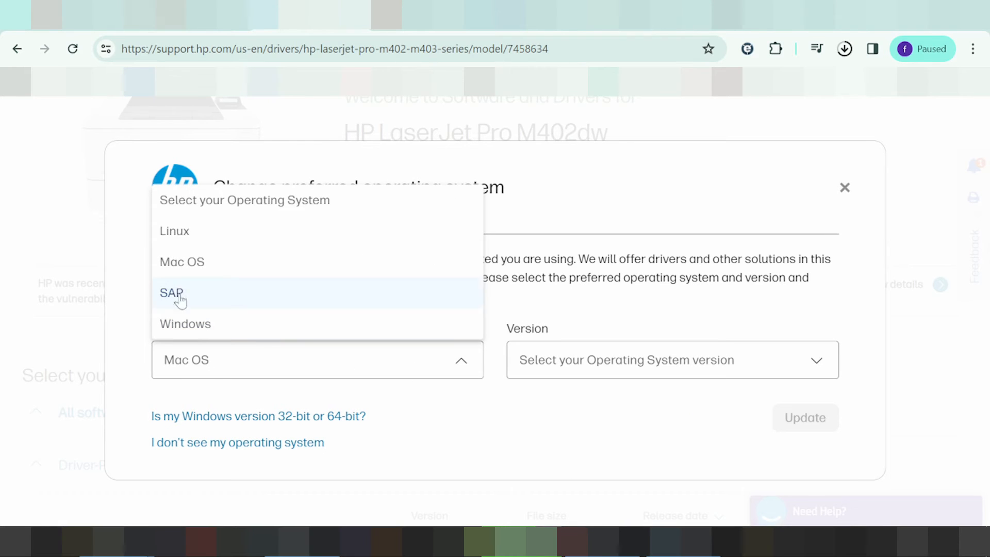
click(175, 230)
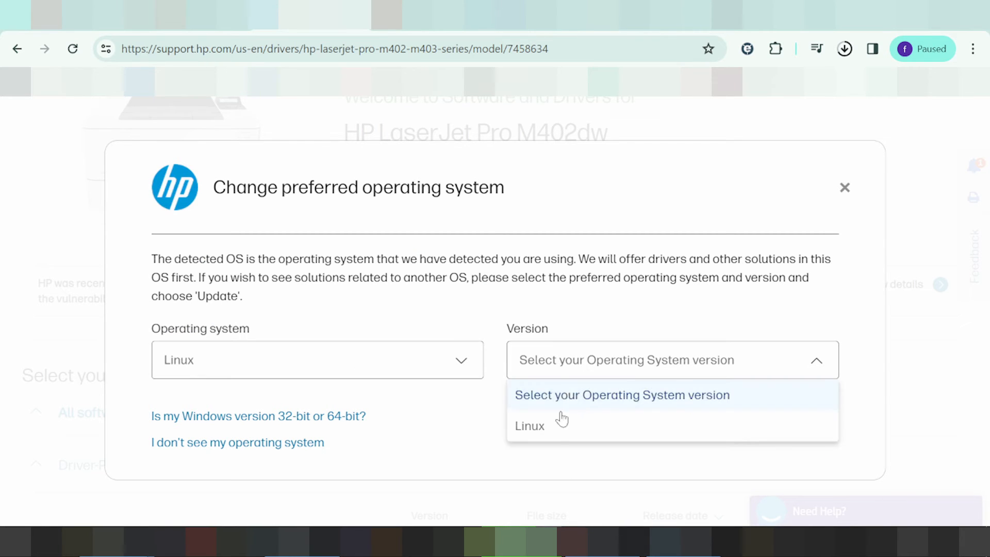
click(529, 425)
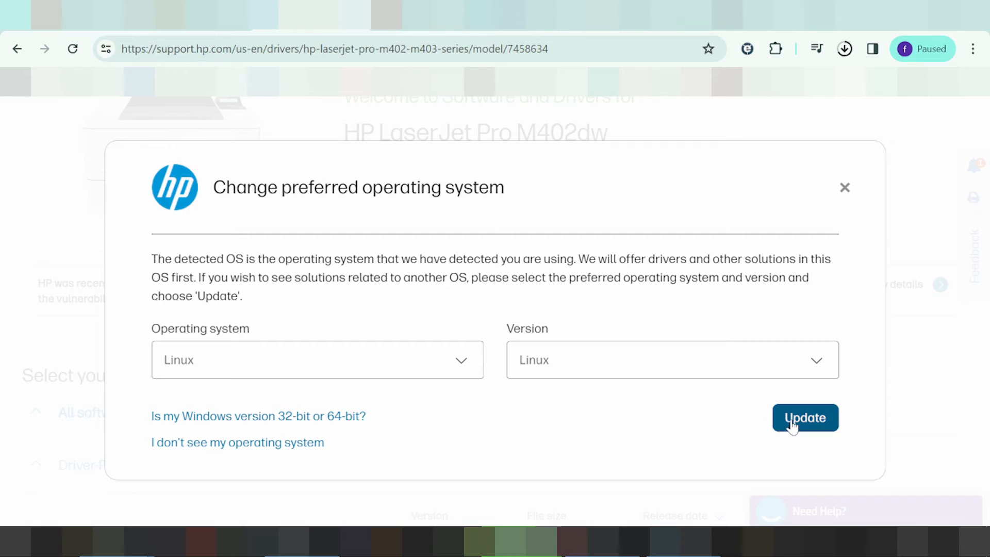
click(315, 360)
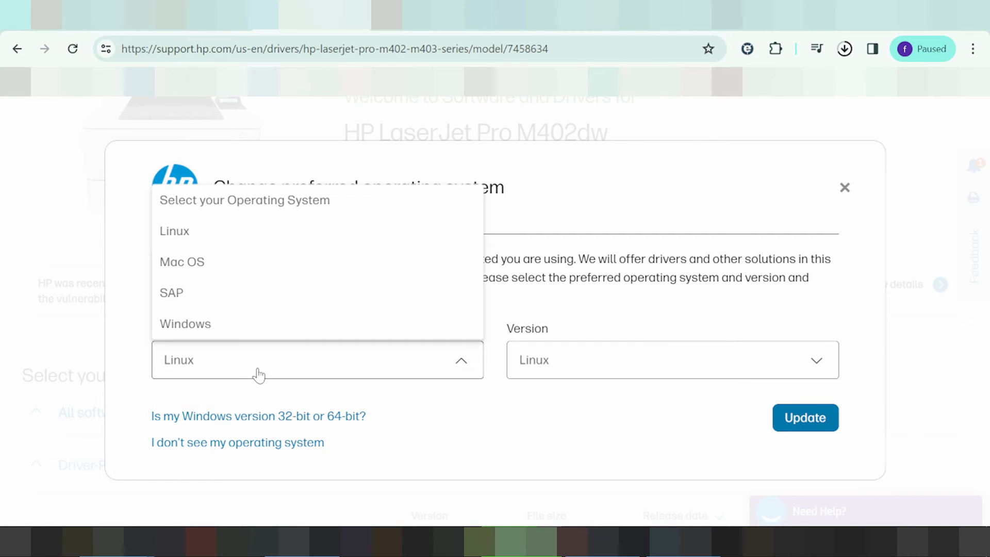
click(185, 322)
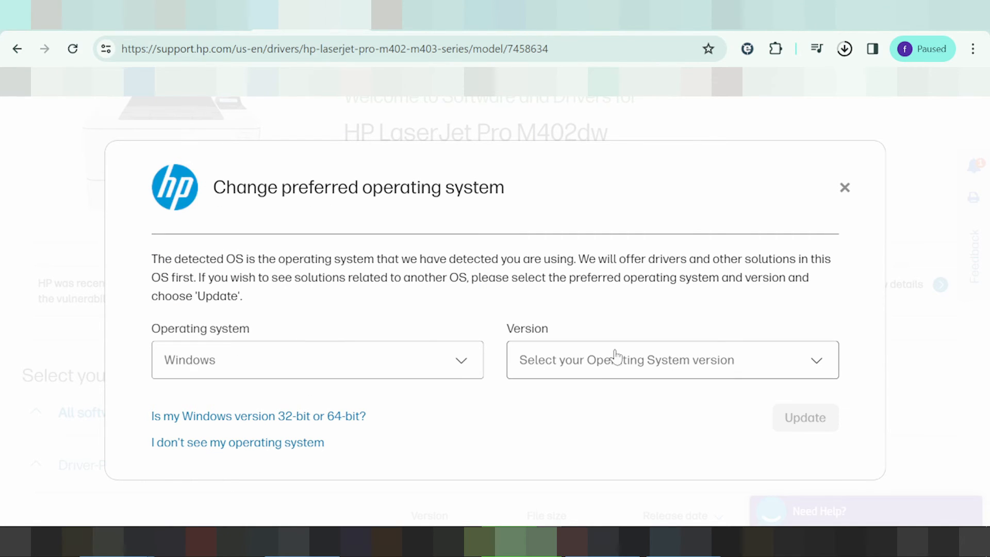
click(672, 359)
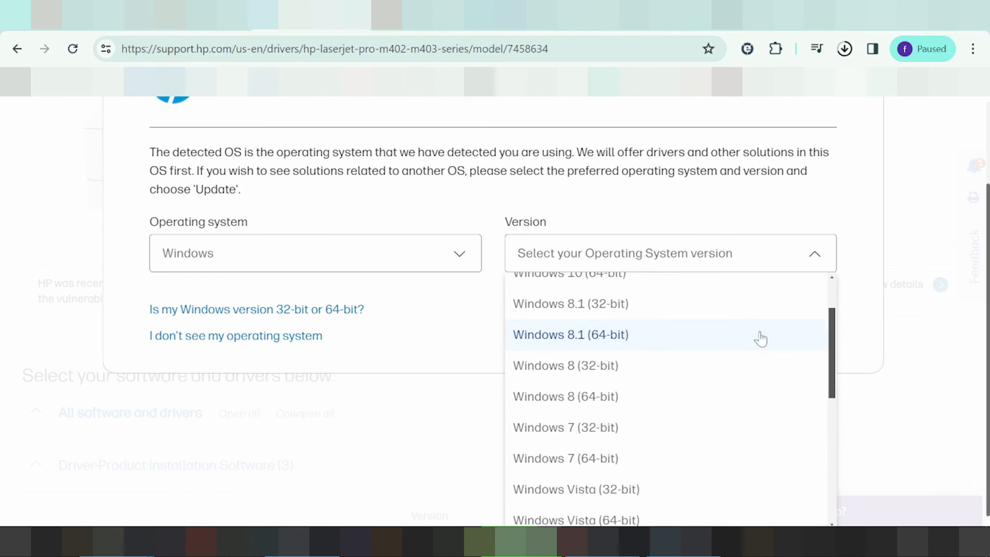
scroll(down, 3)
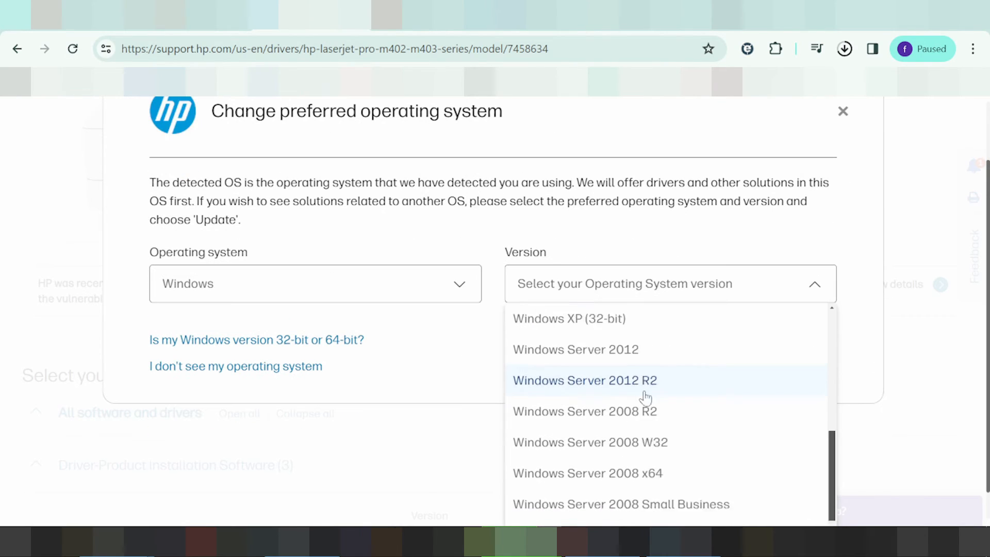
scroll(up, 3)
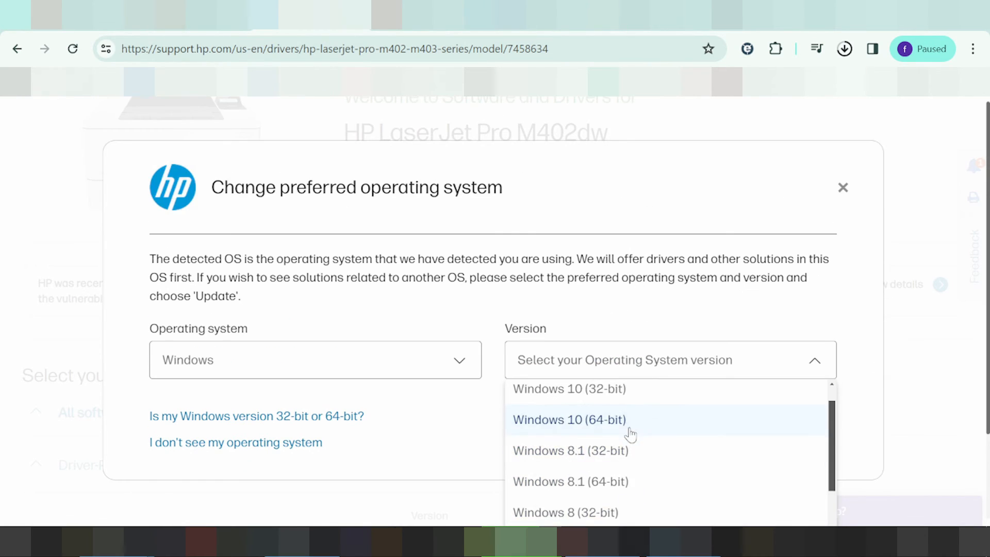
scroll(up, 3)
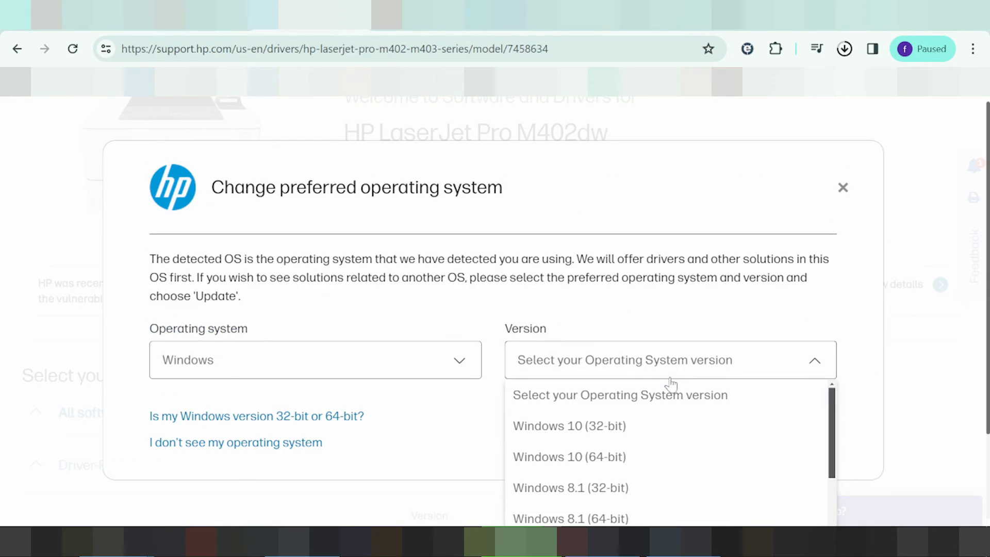